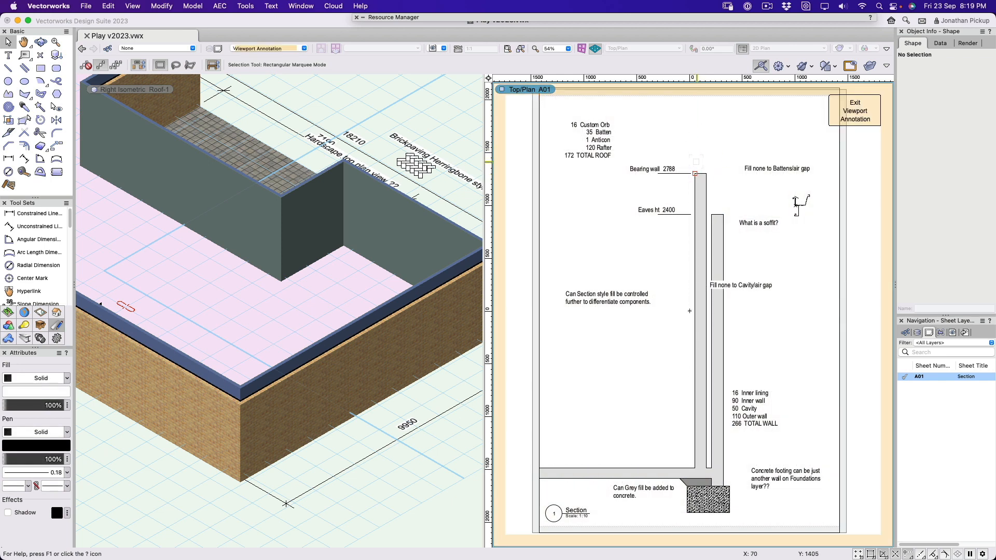
Step: Draw a sloping rafter line from the top of the bearing wall with the Line tool
click(24, 67)
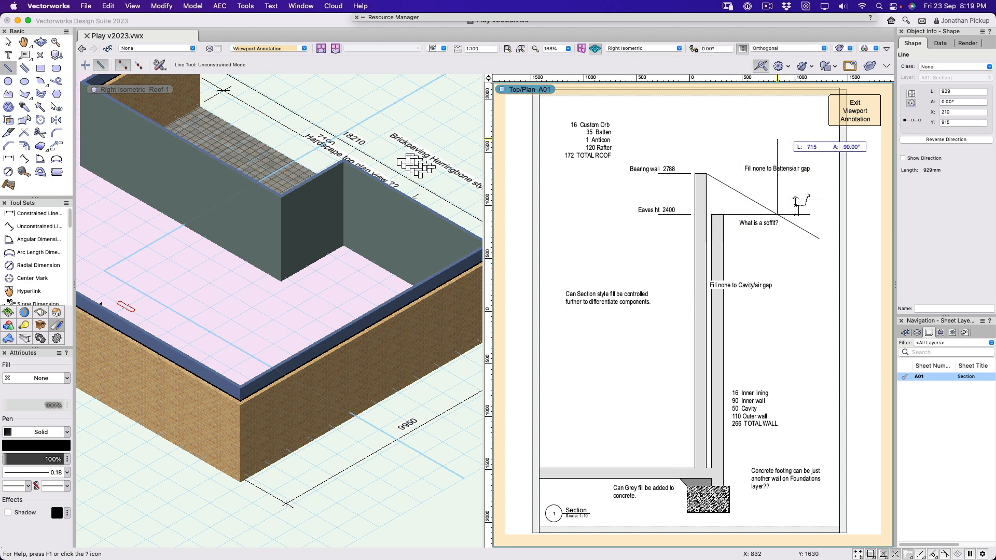
Step: Place the 160 bearing inset and 622 eave overhang dimensions with the Constrained Linear Dimension tool
click(777, 214)
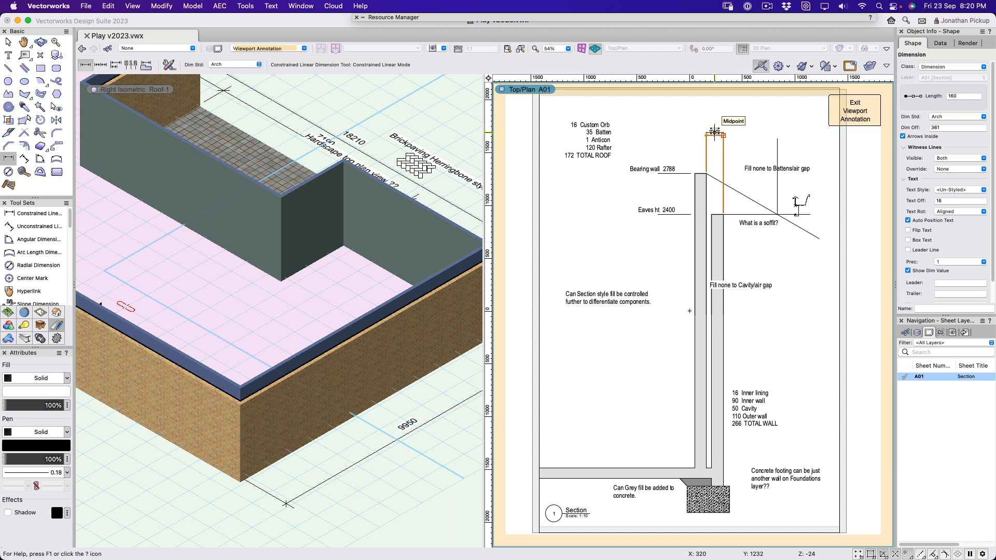
mouse_move(723, 183)
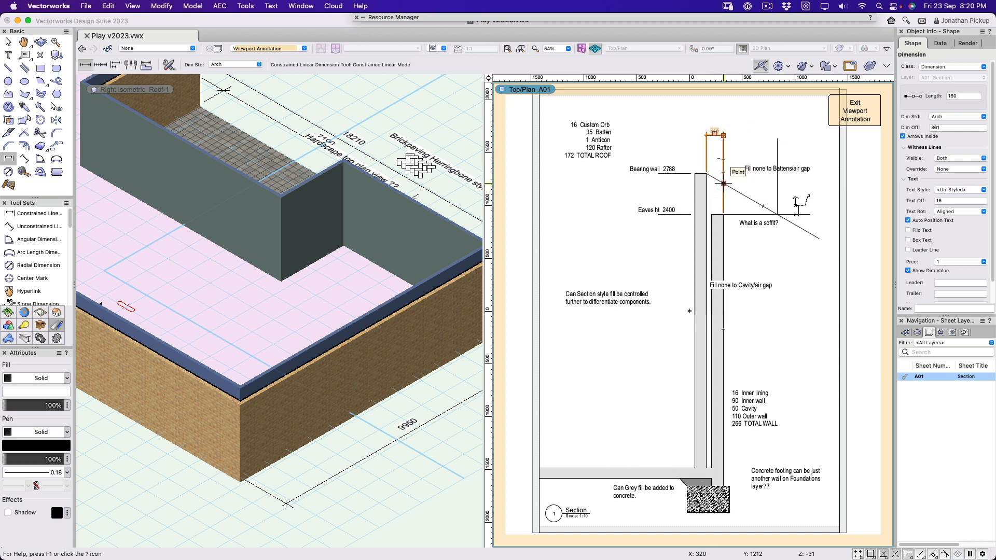
mouse_move(722, 185)
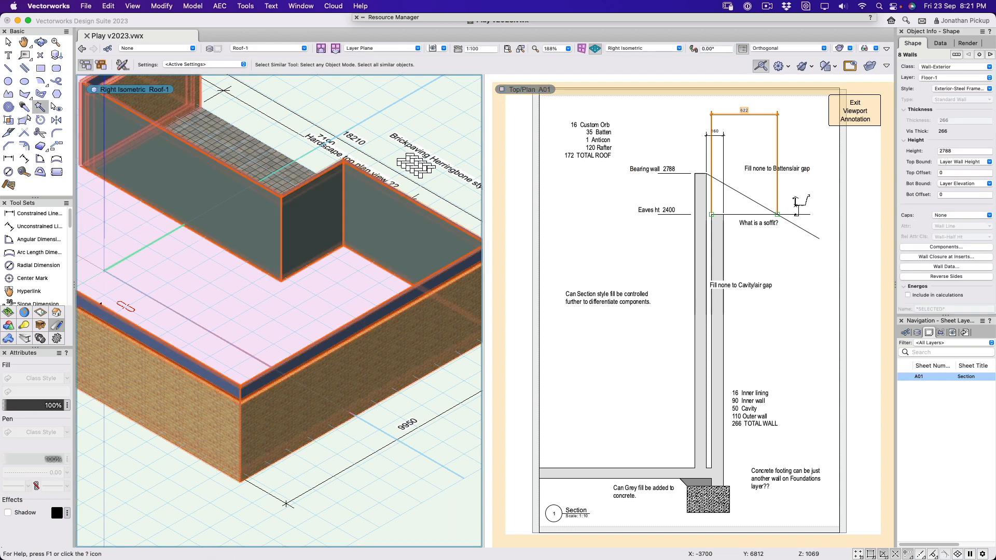
Step: Start AEC > Create Roof and set the Bearing Inset to 160, keeping 30° pitch and 150 thickness
click(219, 6)
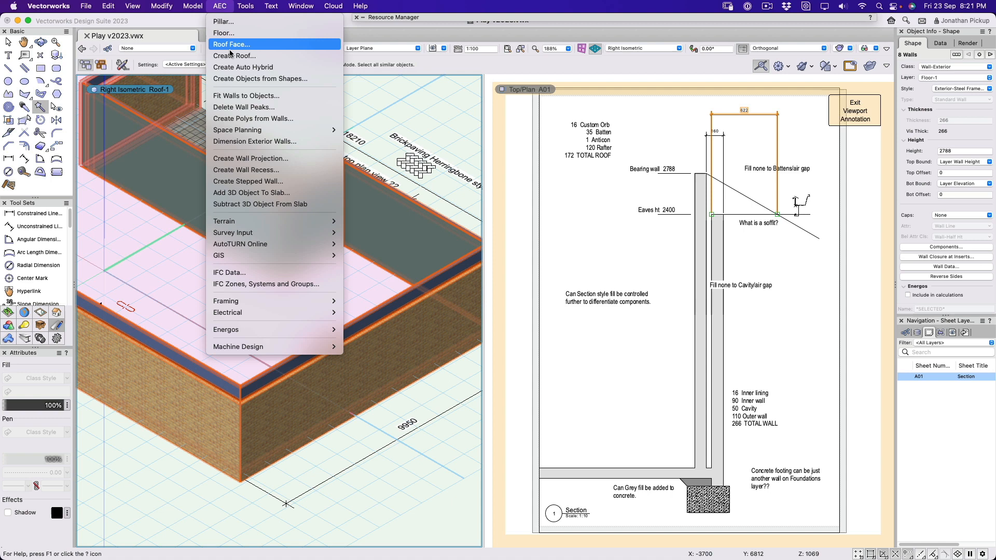
click(235, 55)
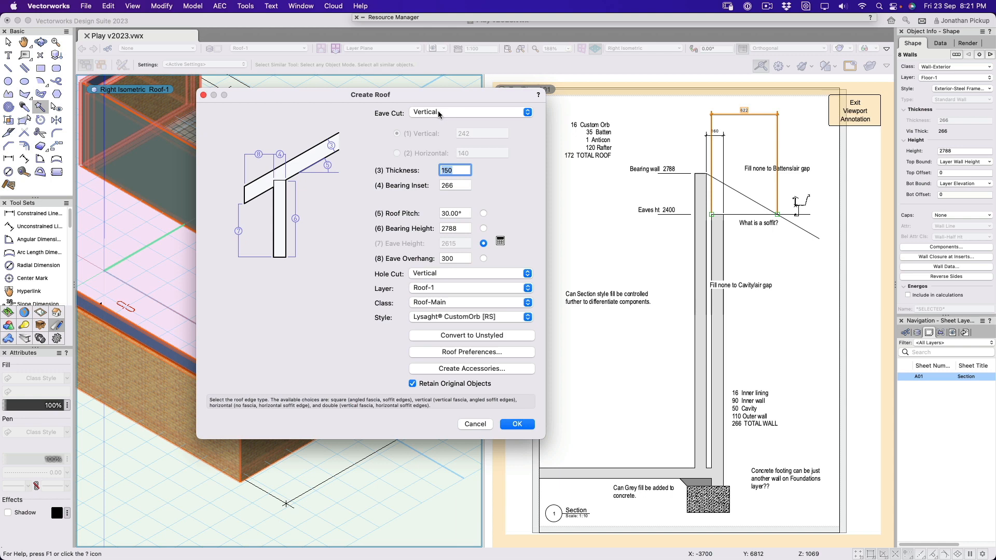
click(455, 169)
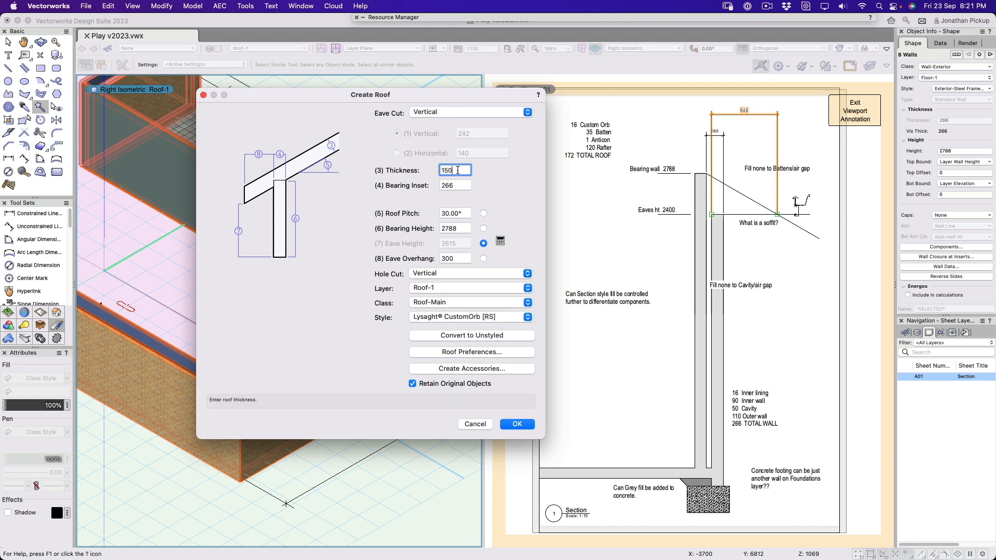
click(454, 185)
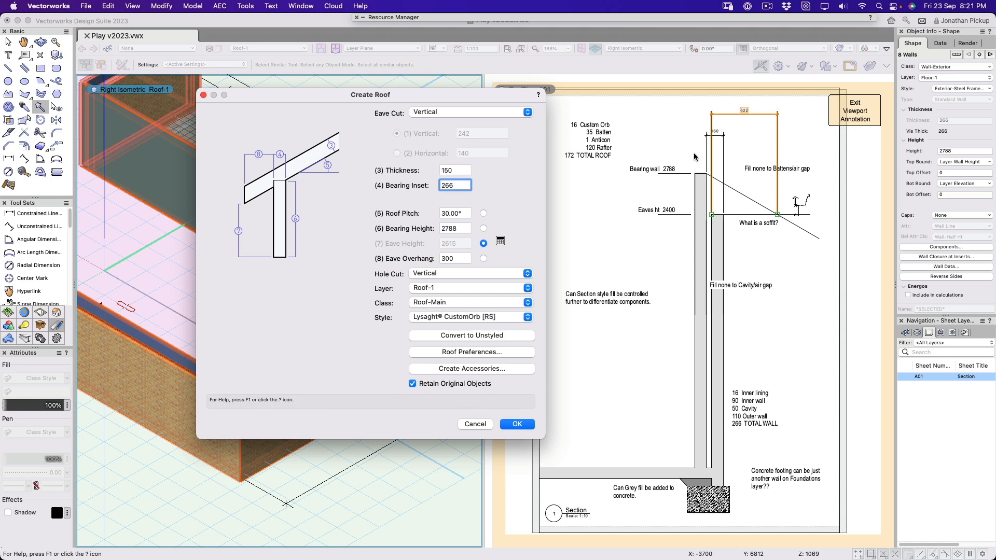
mouse_move(714, 194)
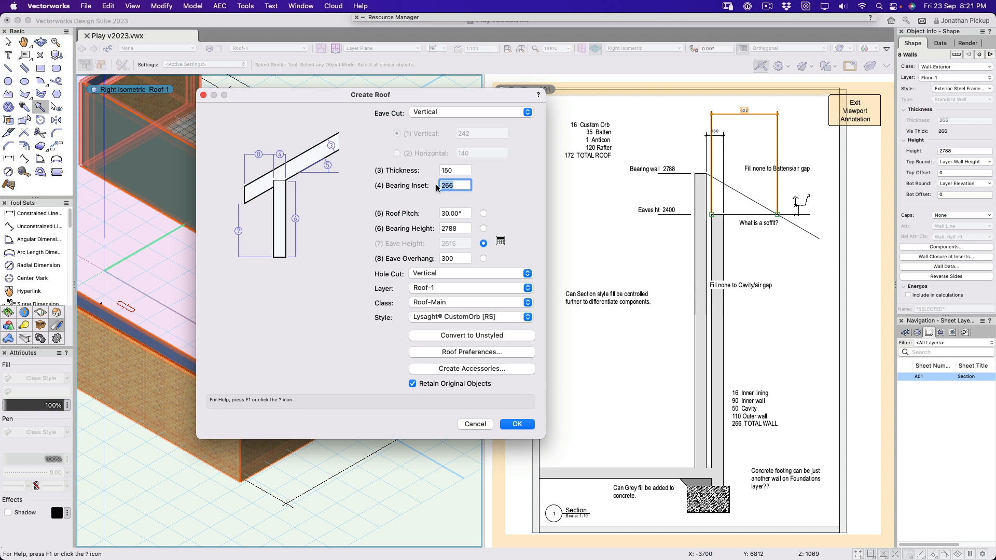
key(delete)
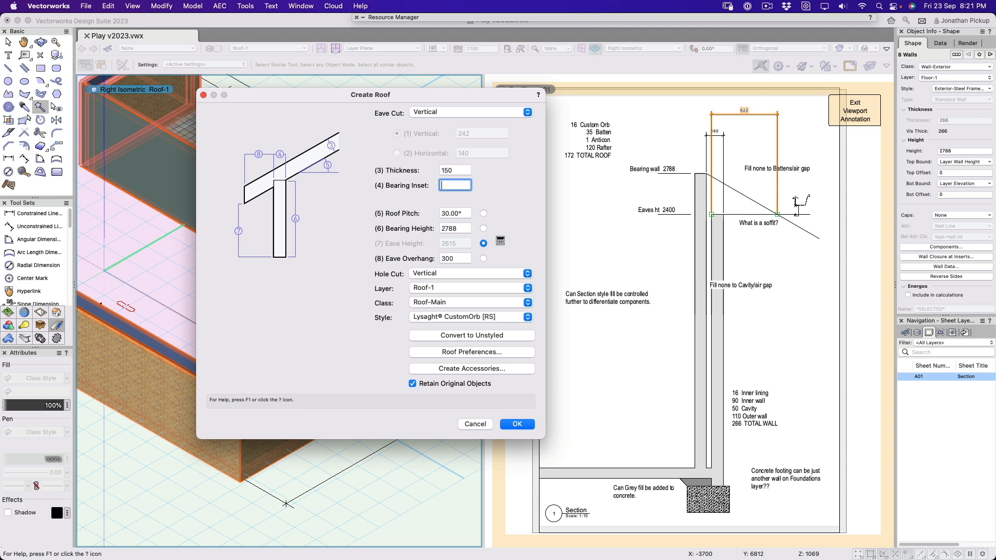
text(160)
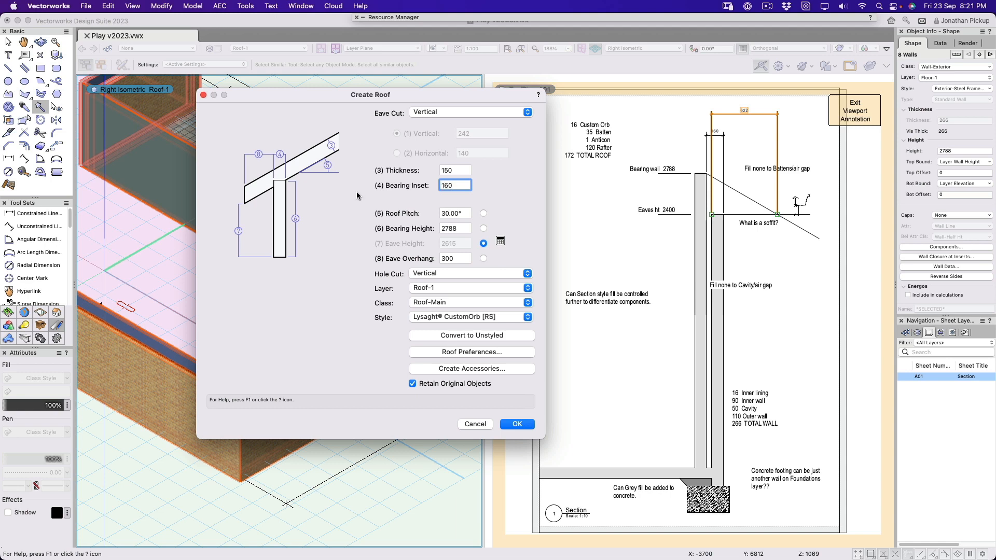
click(454, 186)
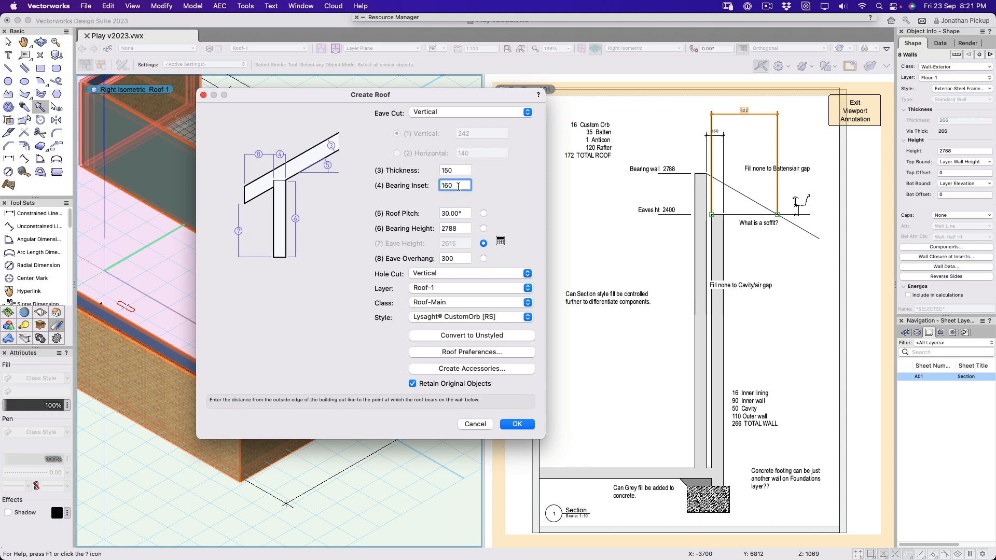
Step: Keep the bearing height and set the Eave Overhang to 622-110
click(454, 229)
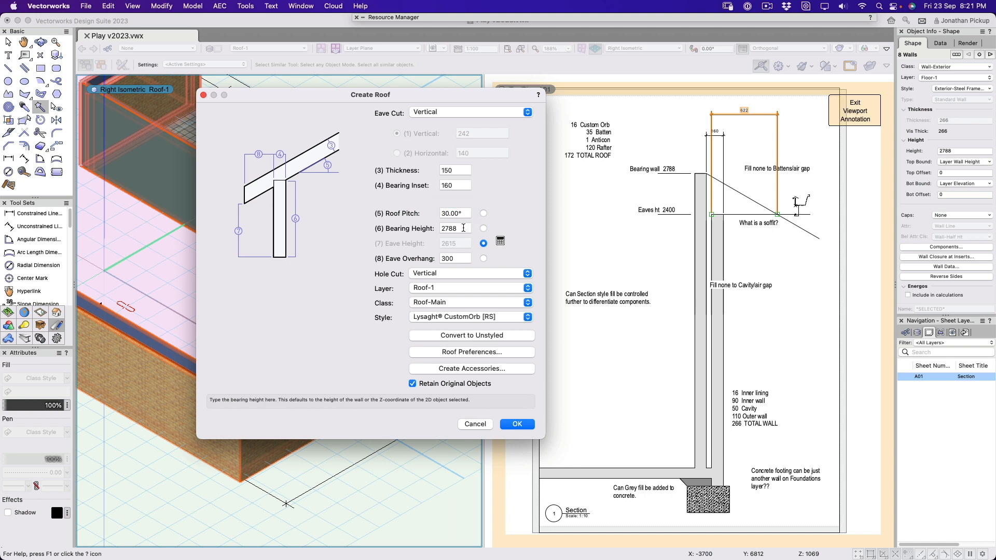
click(455, 228)
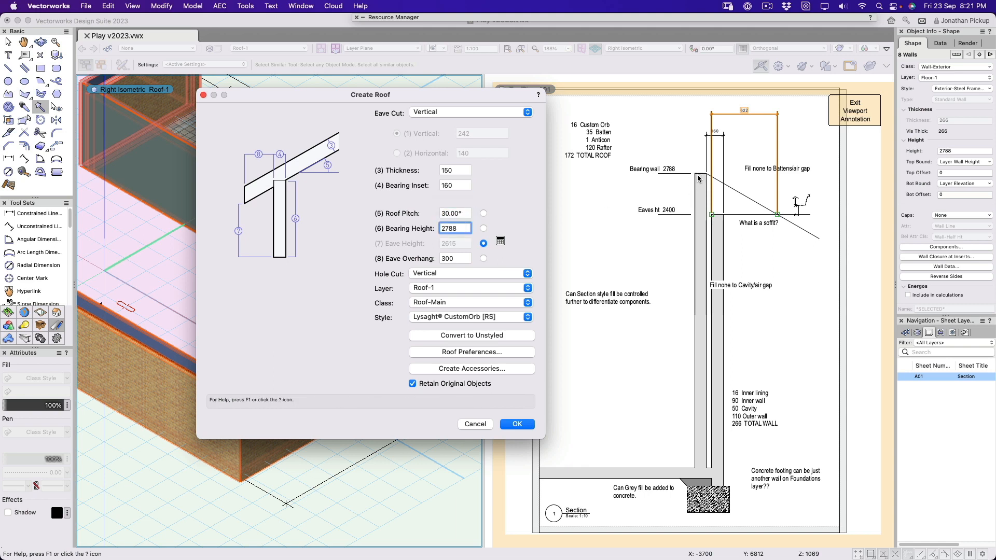
click(454, 258)
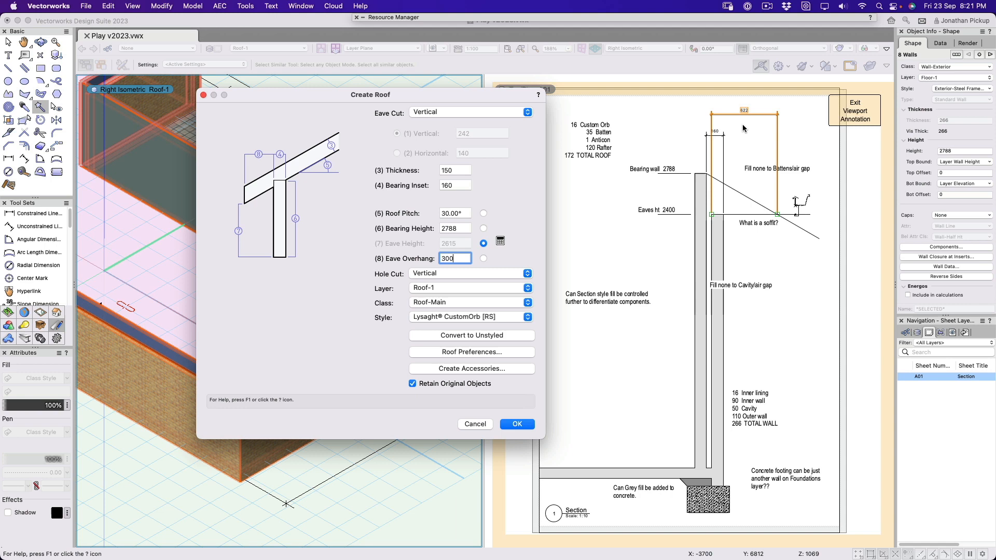
mouse_move(738, 114)
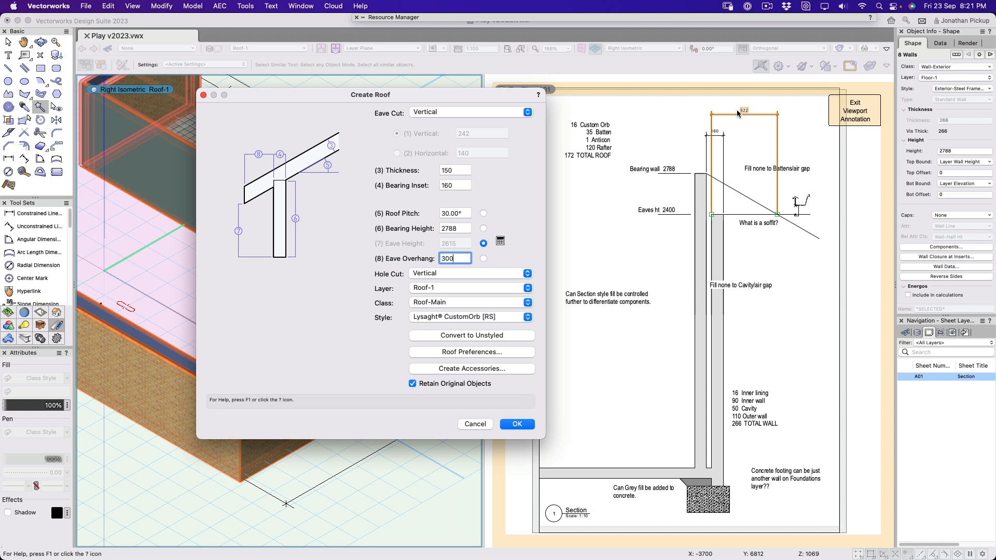
mouse_move(445, 288)
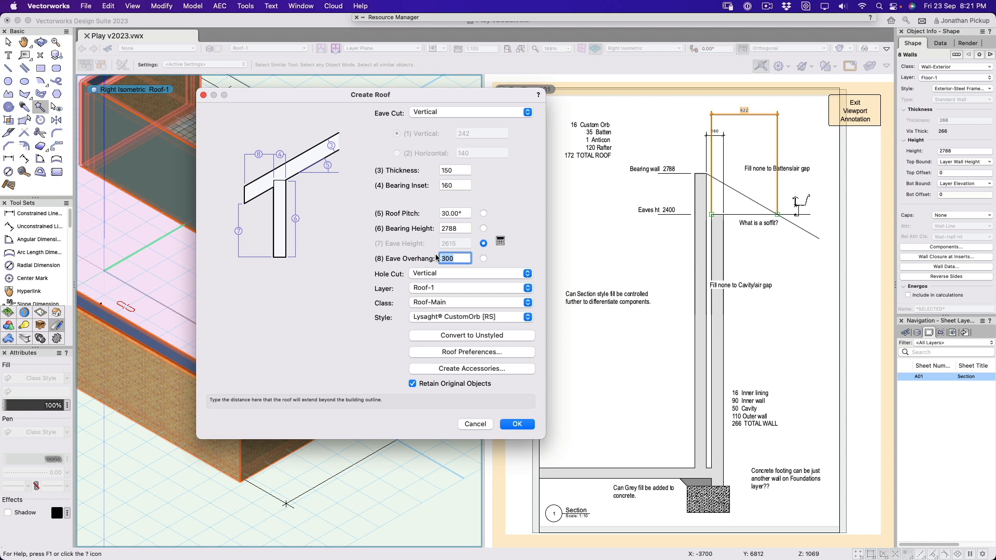
text(622-)
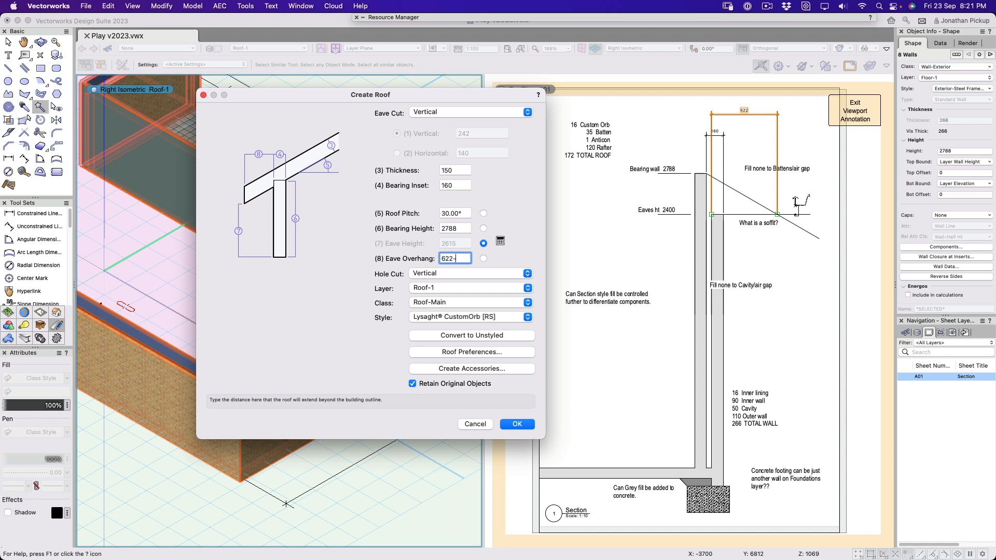
text(110)
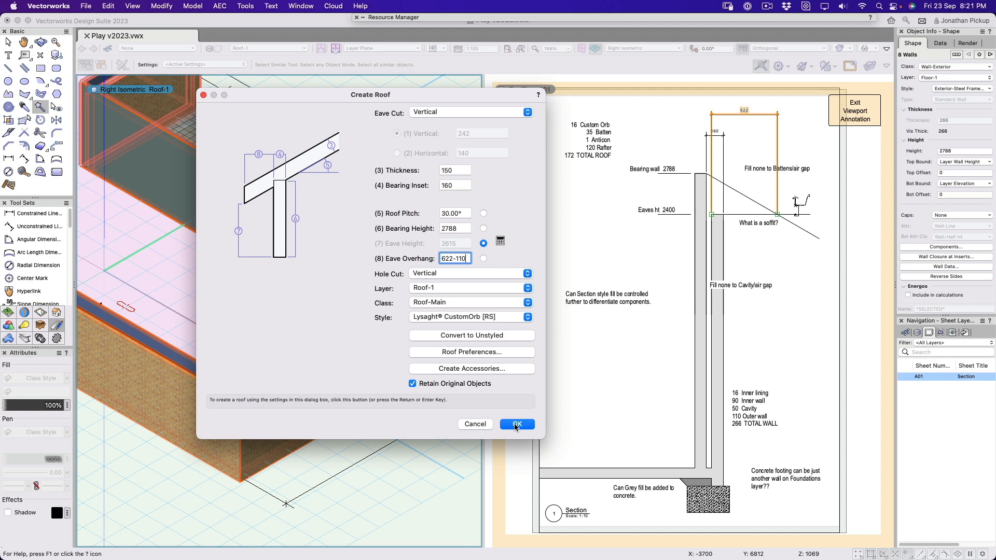
click(471, 352)
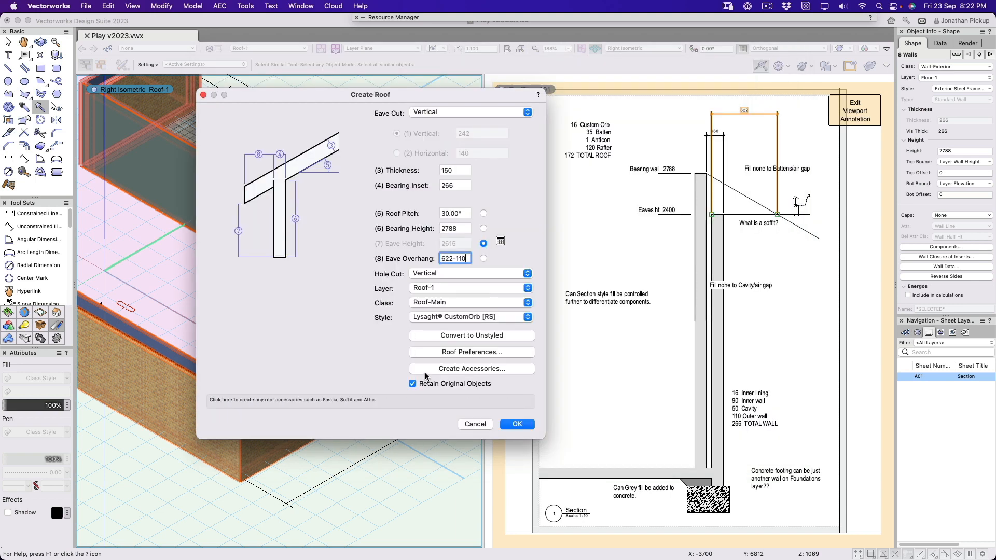
Step: In the roof accessories' Soffit Settings, set Recess 0 and Trim Depth 622 and confirm
click(471, 369)
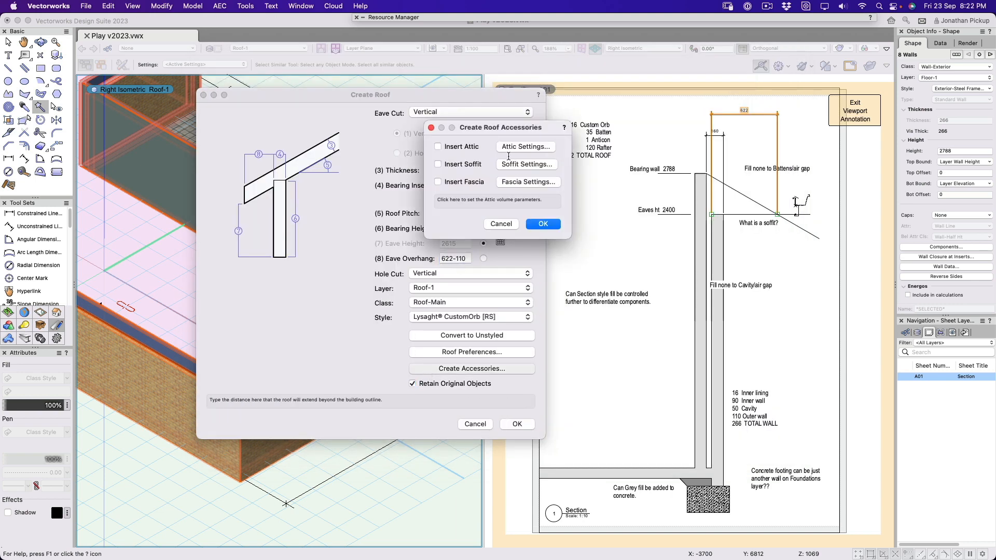
click(525, 164)
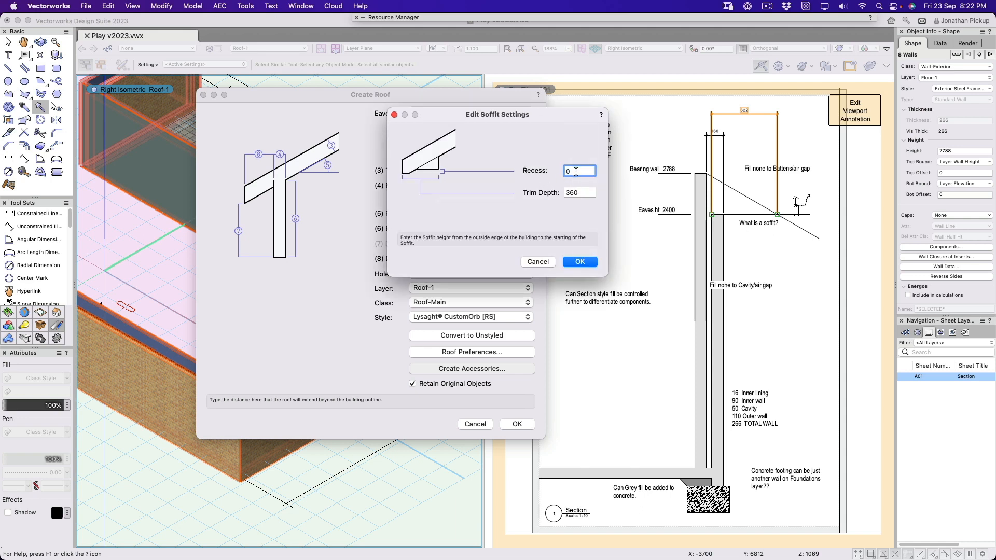
click(578, 171)
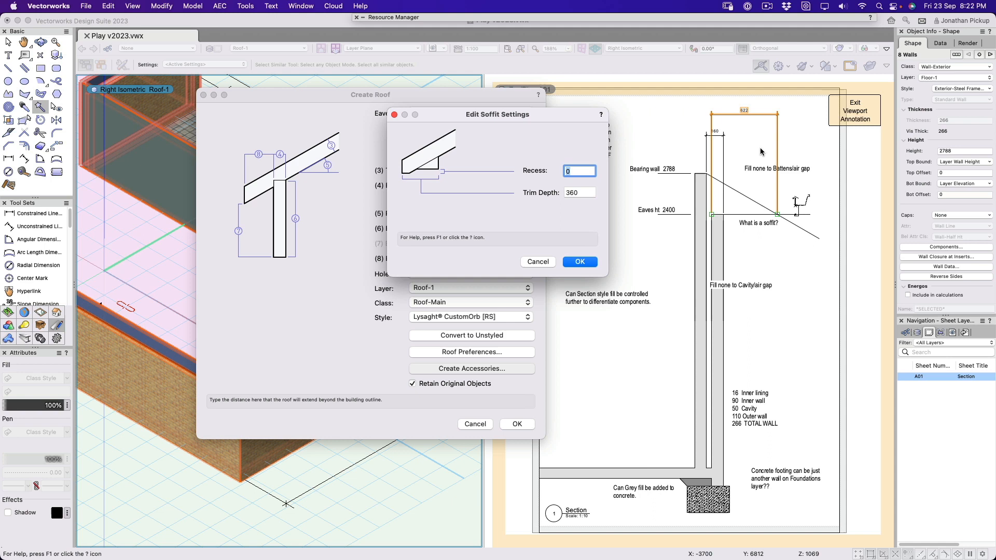
click(577, 193)
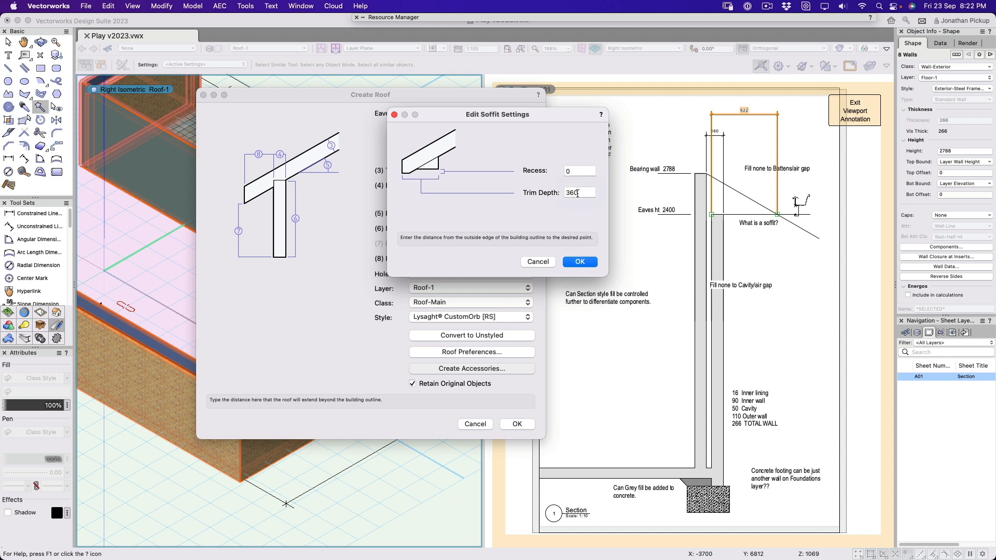
text(622)
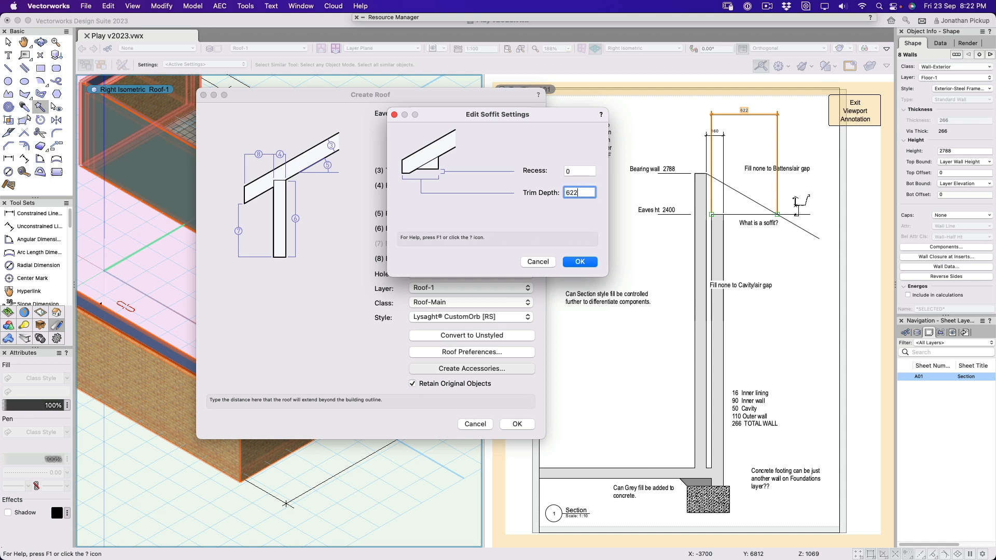
mouse_move(779, 216)
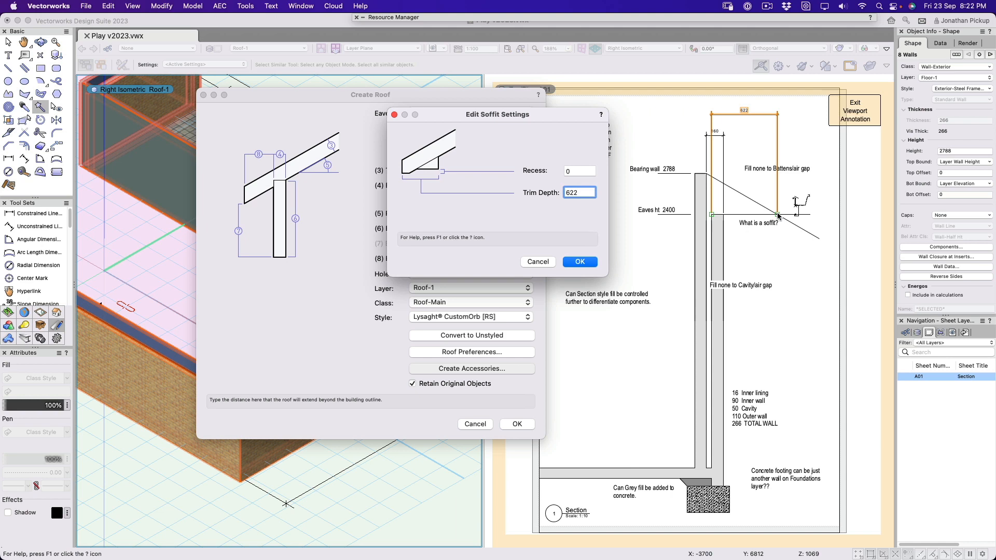
click(579, 261)
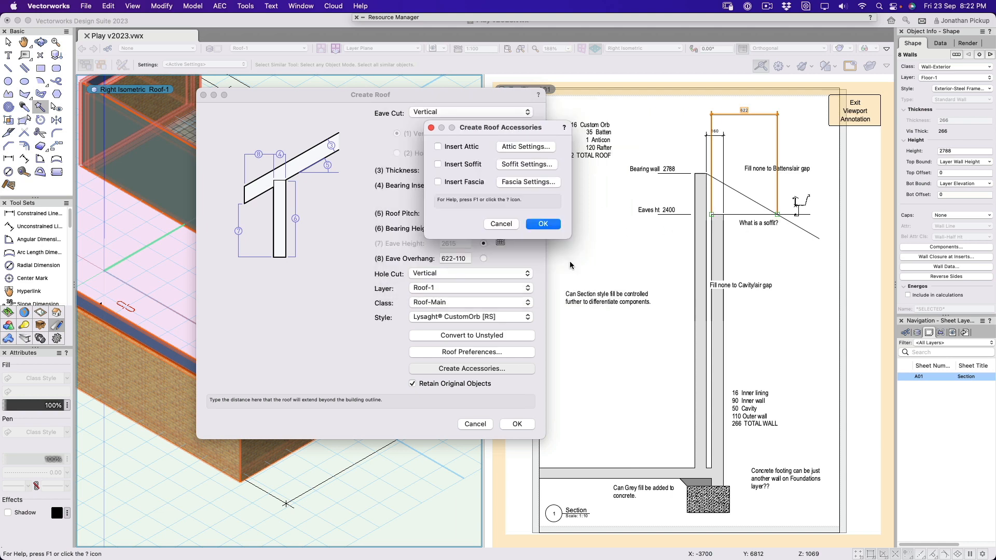
Step: Set the fascia to 18 wide by 230 high, enable Insert Fascia and confirm the accessories
click(527, 182)
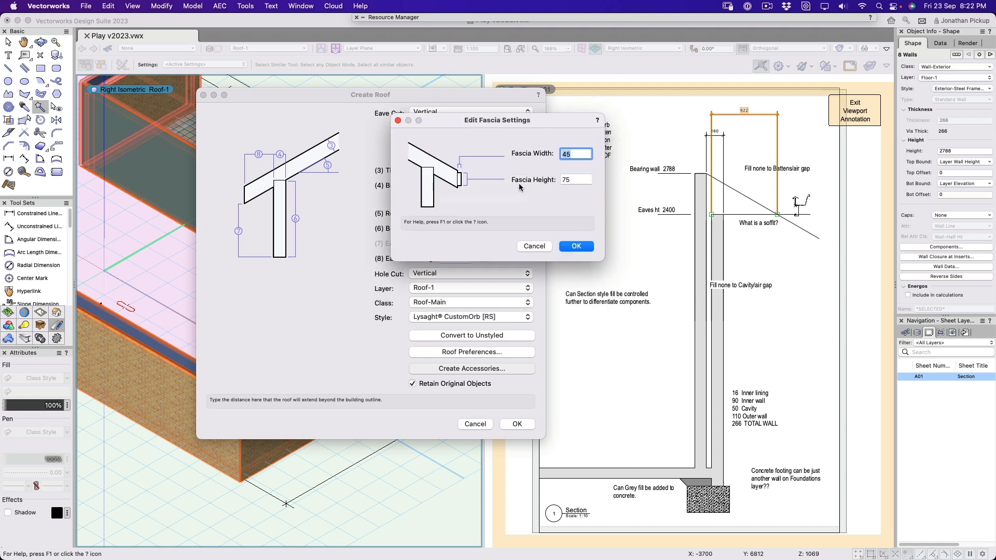
click(574, 154)
text(32)
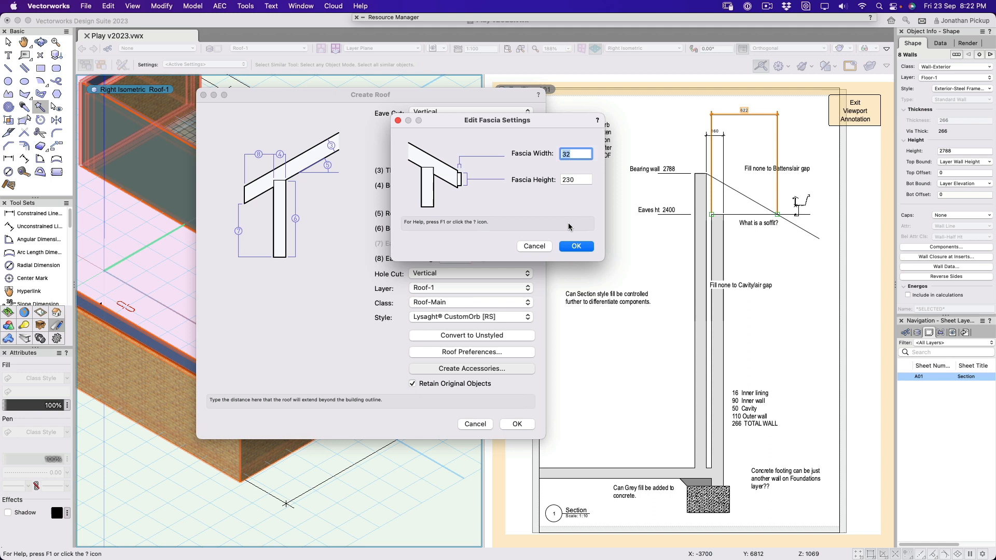
mouse_move(464, 146)
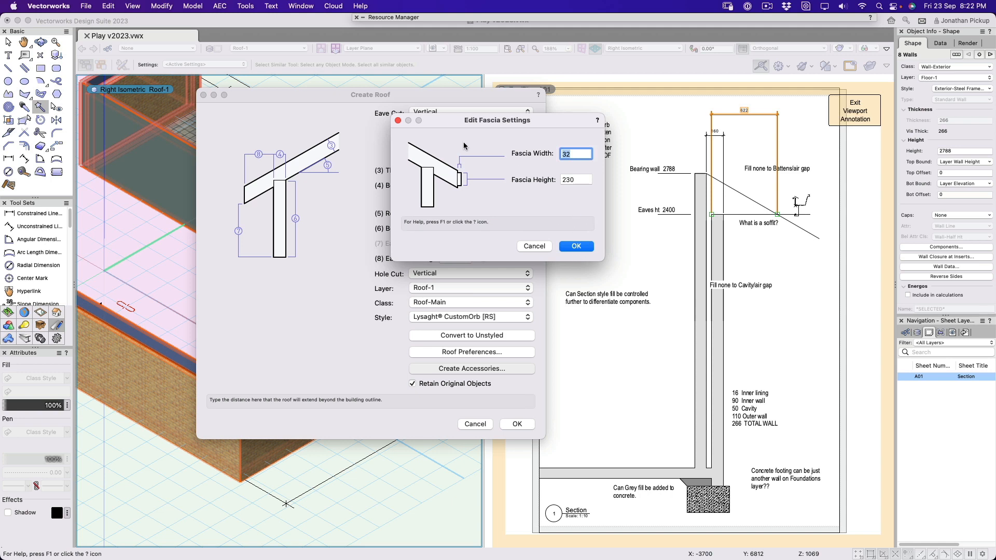
text(18)
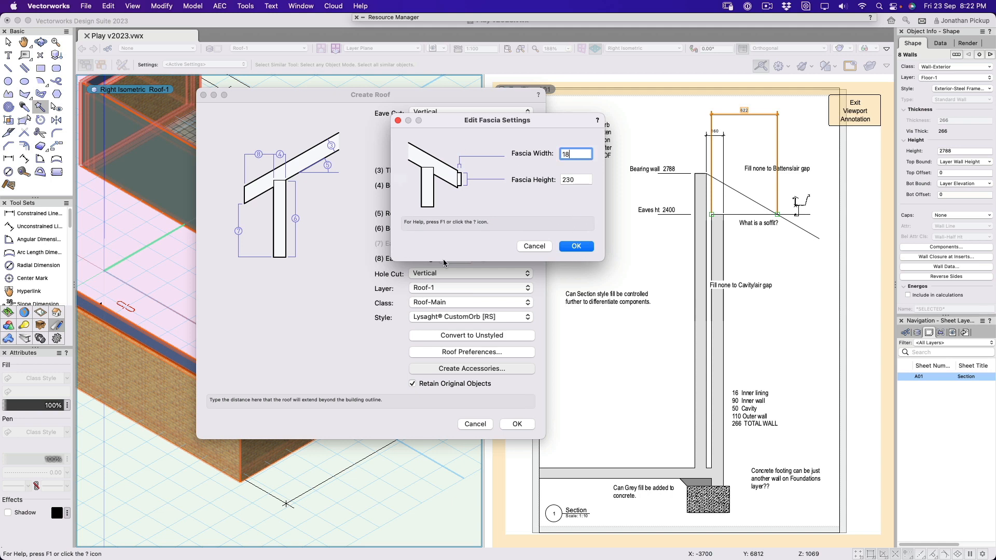
click(575, 246)
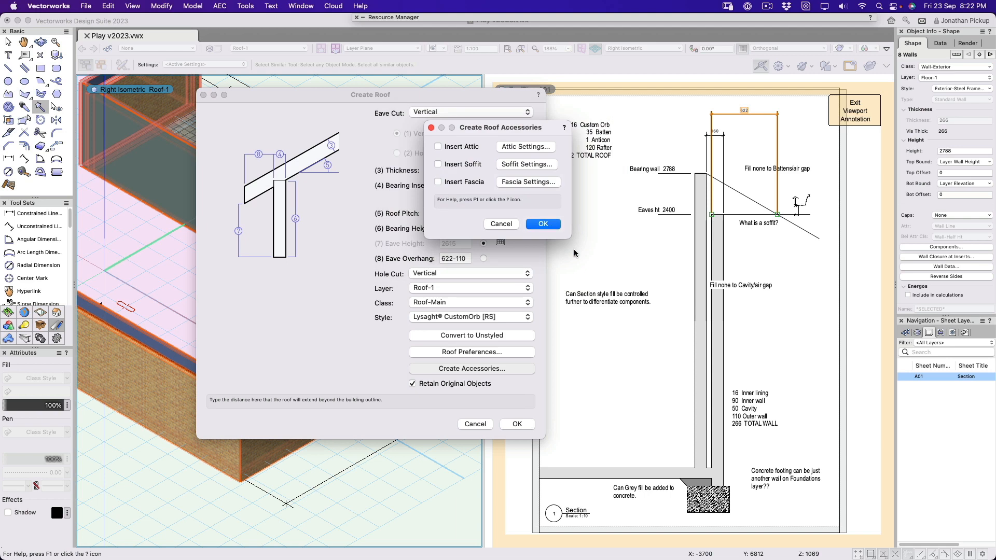
click(438, 182)
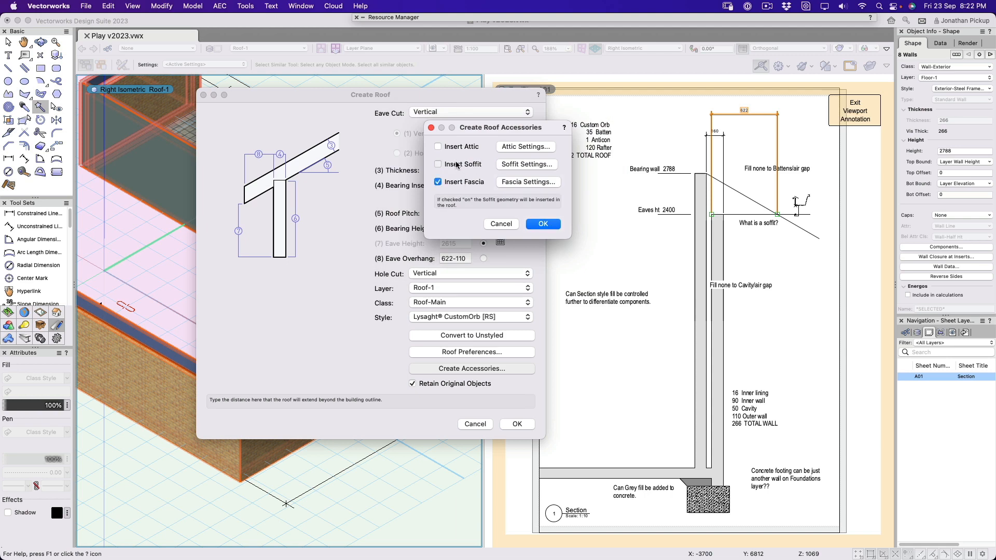
click(541, 224)
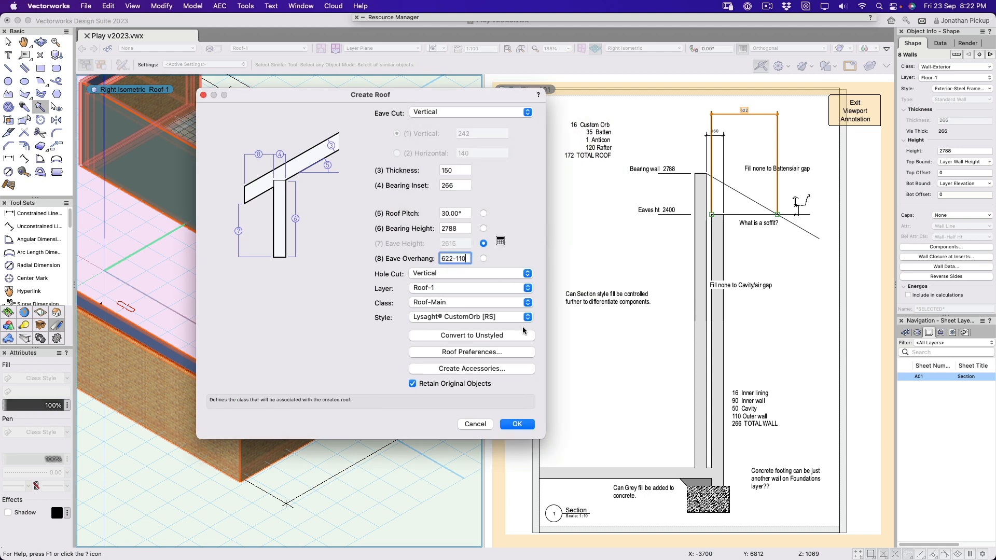
Step: Create the 30° roof over the walls and check its profile in the section viewport annotation
click(517, 424)
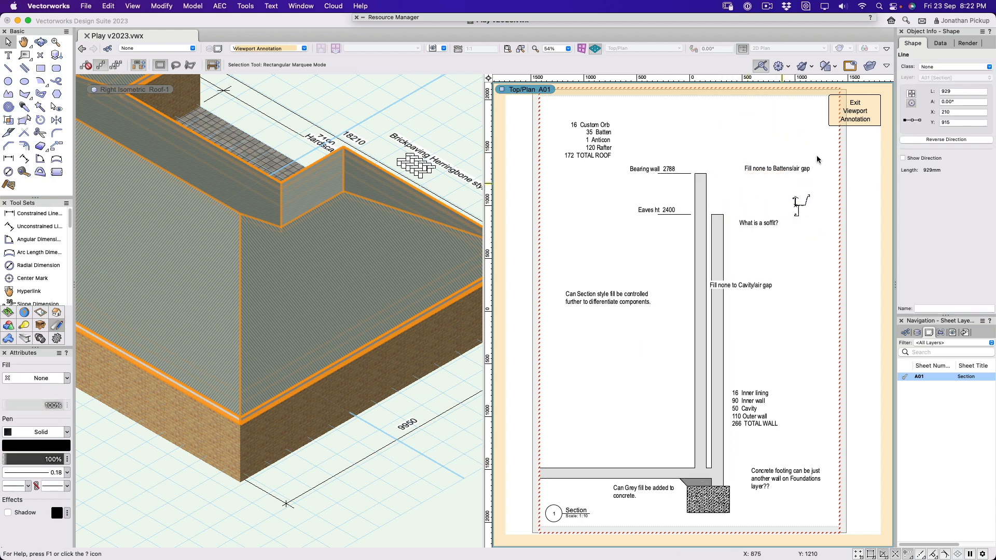
click(855, 111)
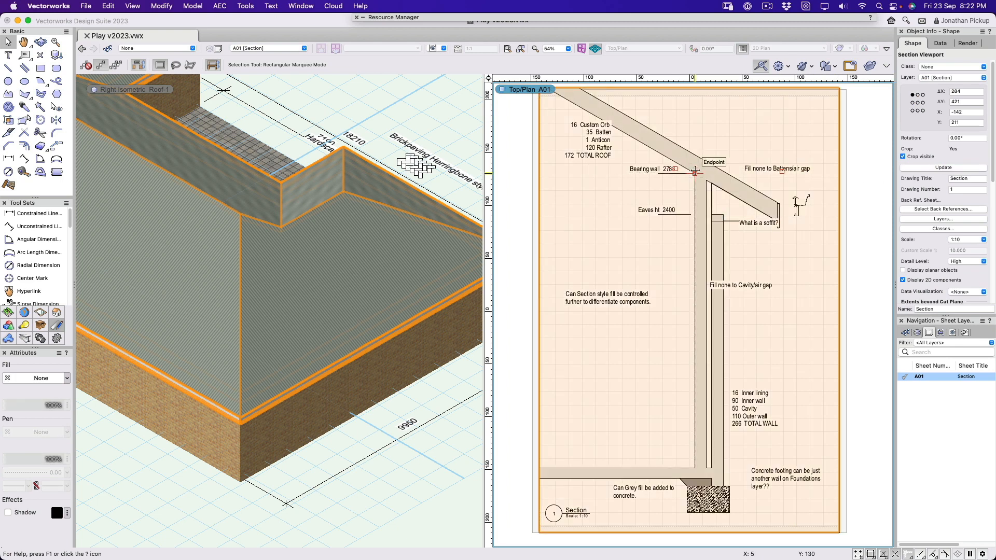
mouse_move(707, 185)
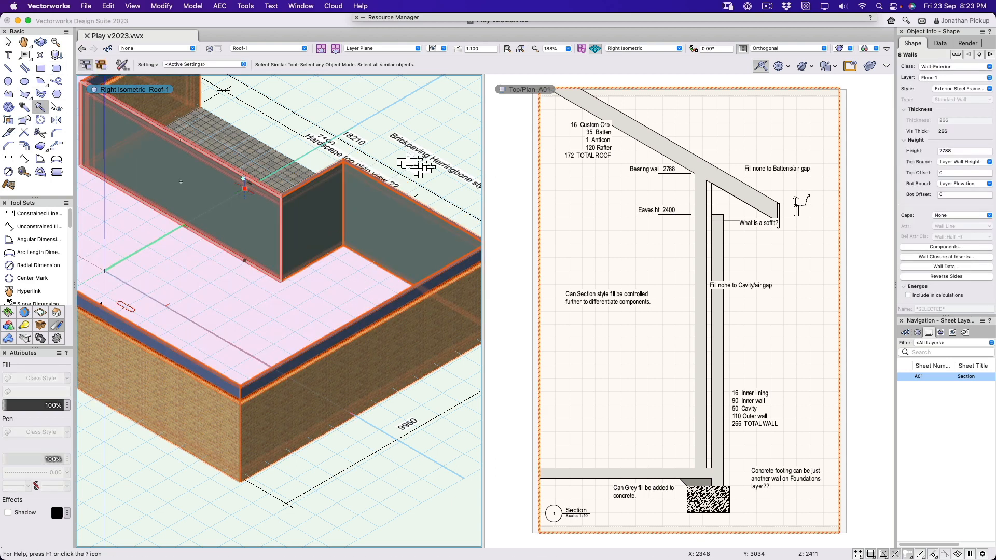
Step: Create the roof again via AEC > Create Roof with 30° pitch, 150 thickness, 160 inset and 512 overhang
click(219, 6)
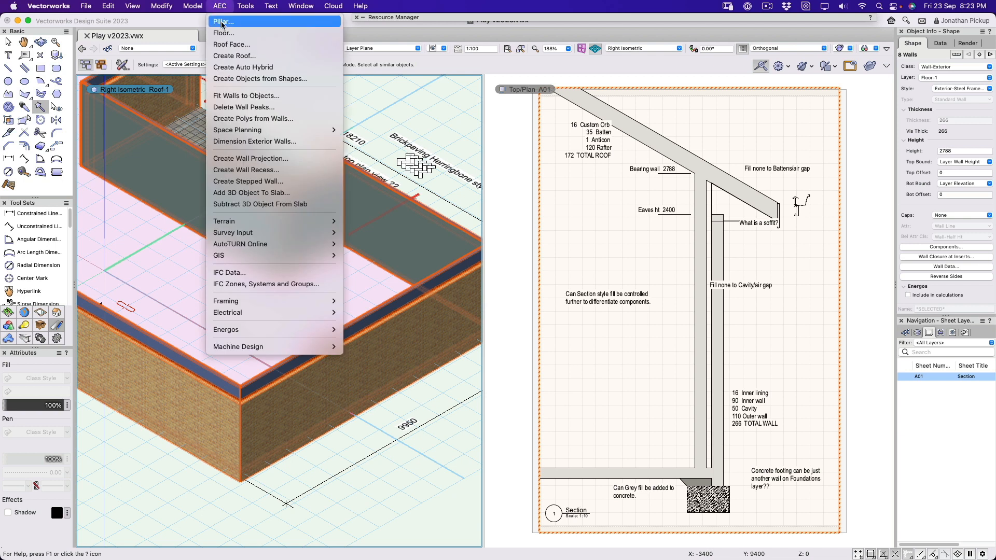
click(234, 56)
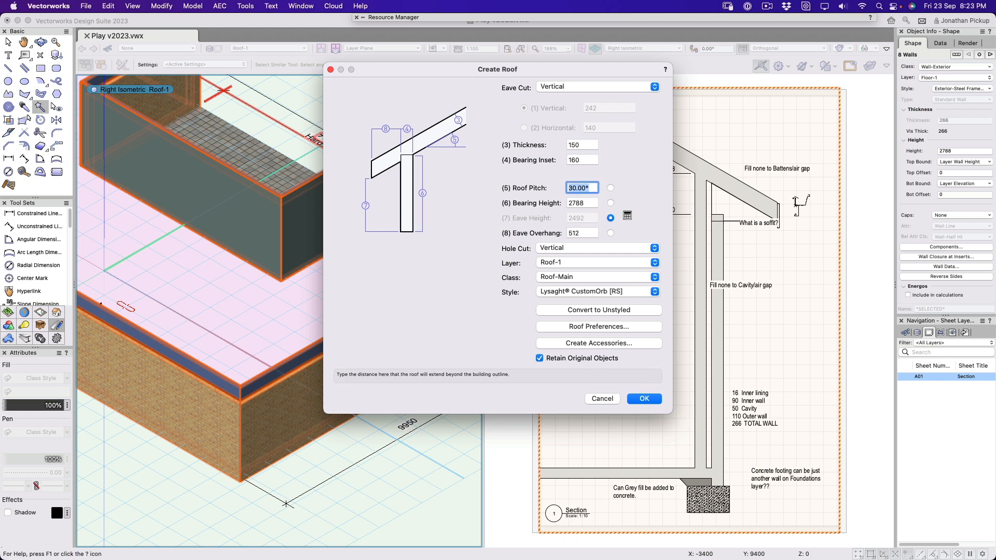
click(581, 145)
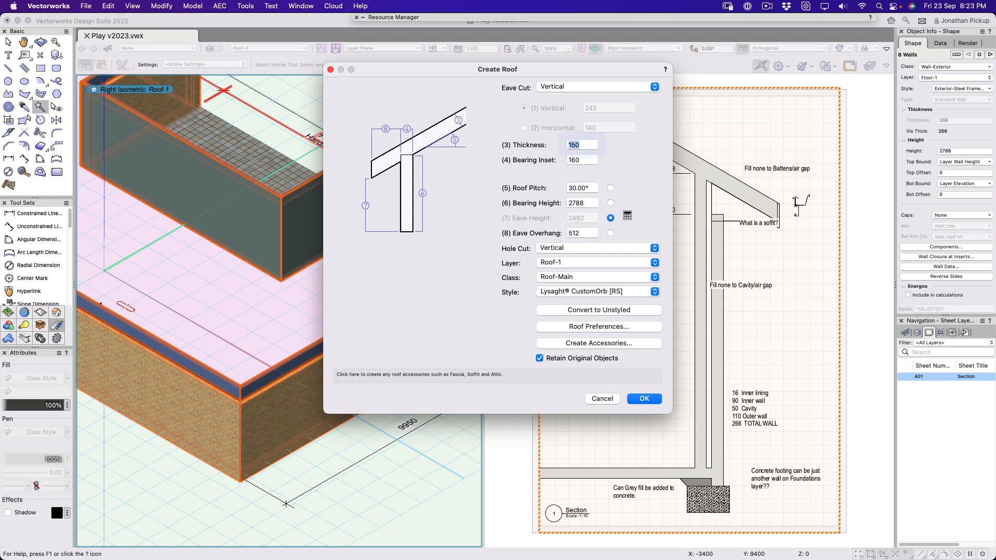
click(643, 398)
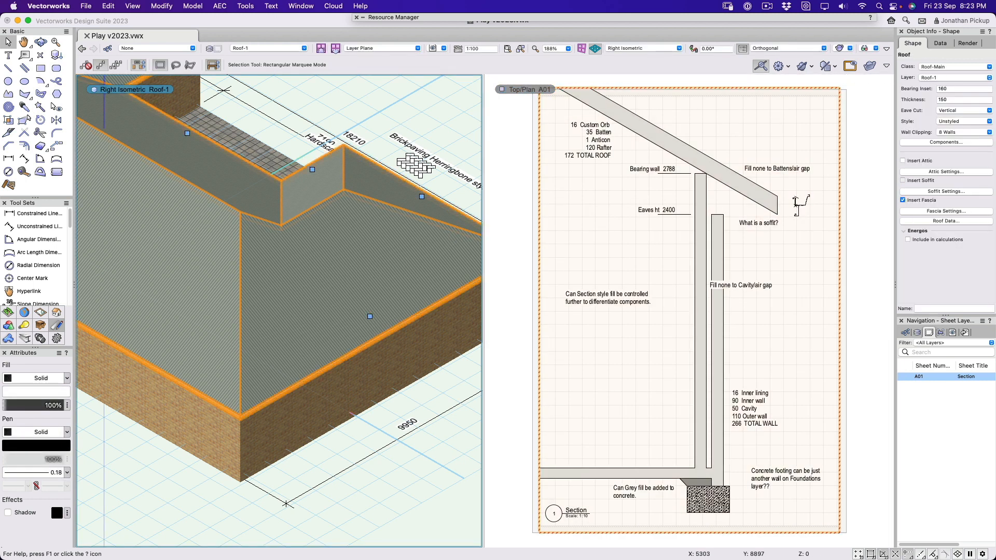
Step: Enable the soffit in Object Info and revise its trim depth from 360, keeping 0 recess
click(946, 191)
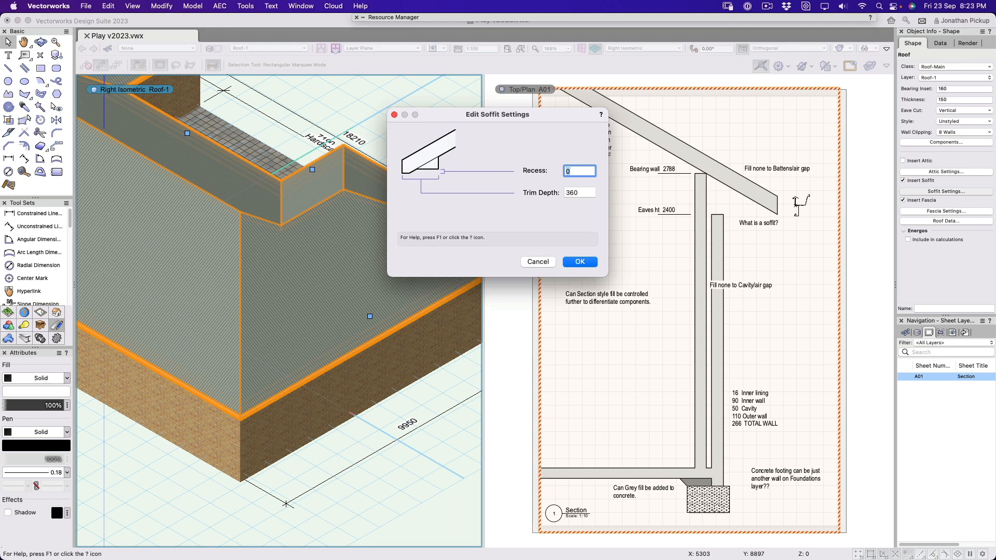
click(578, 193)
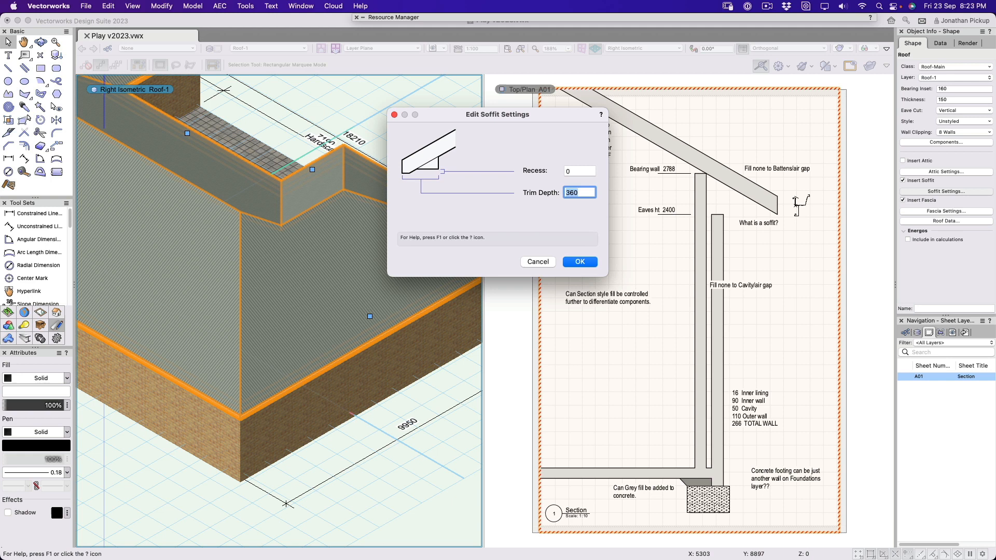
text(6)
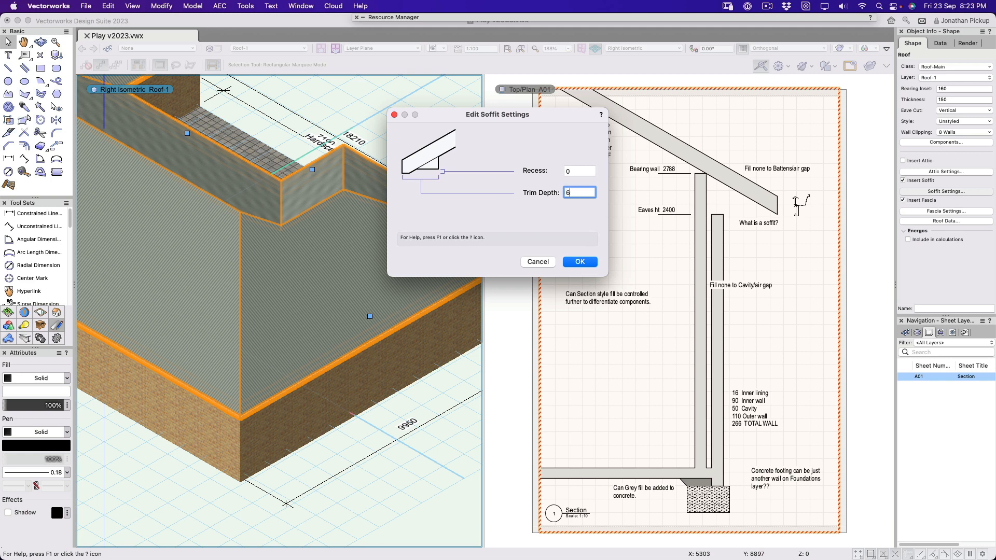
click(579, 261)
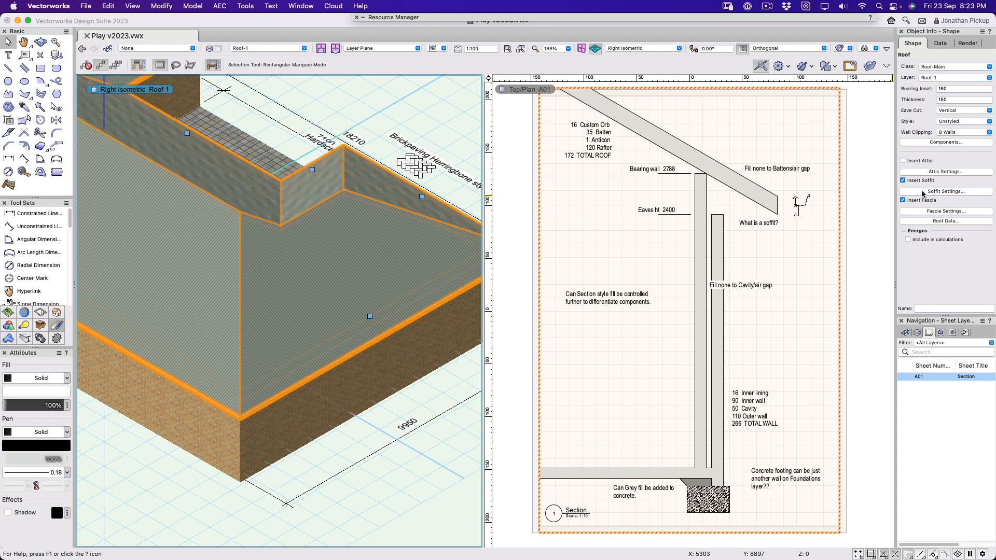
Step: Confirm the fascia at 18 wide by 230 high in the Object Info Fascia Settings
click(946, 211)
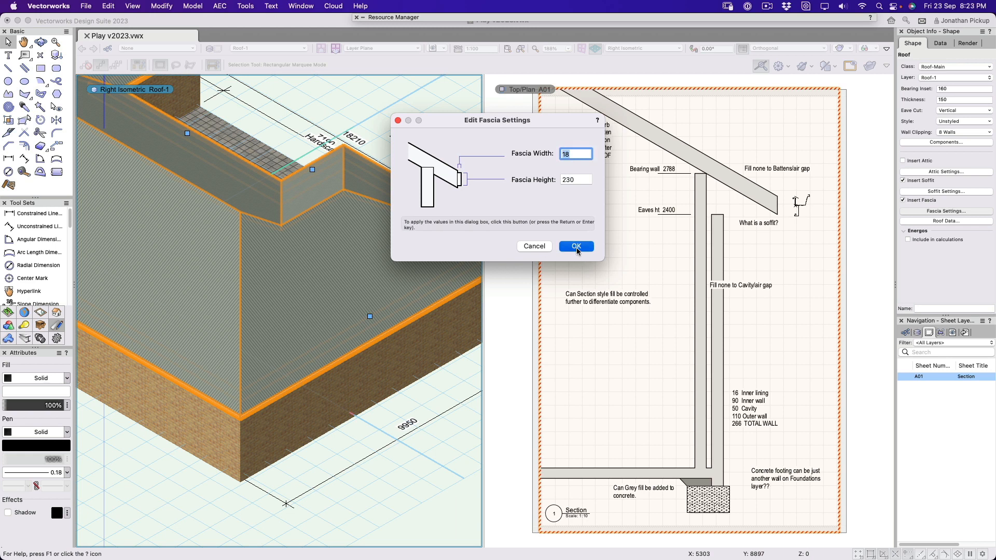
click(575, 247)
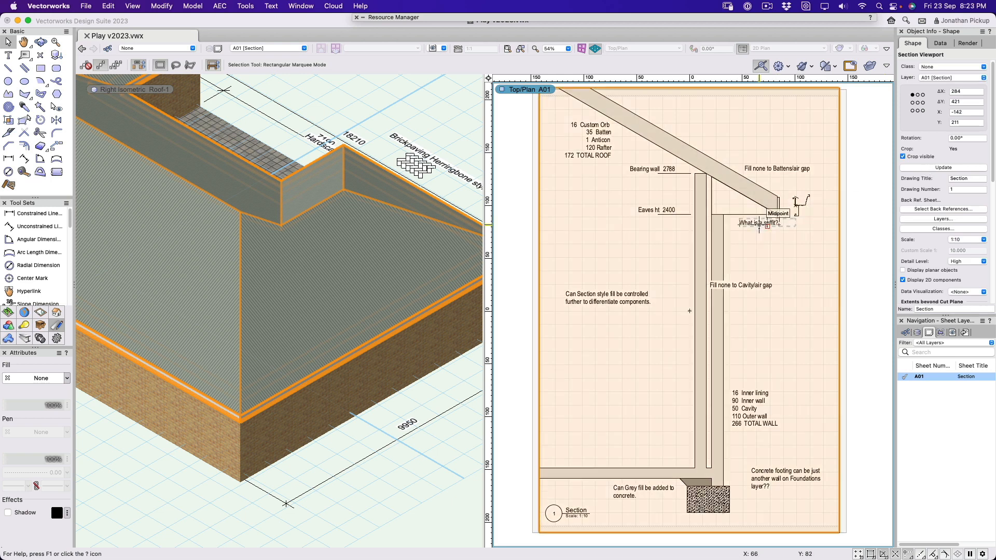
Step: Inspect the eave fascia in the section viewport annotation, then return to the sheet
double_click(756, 236)
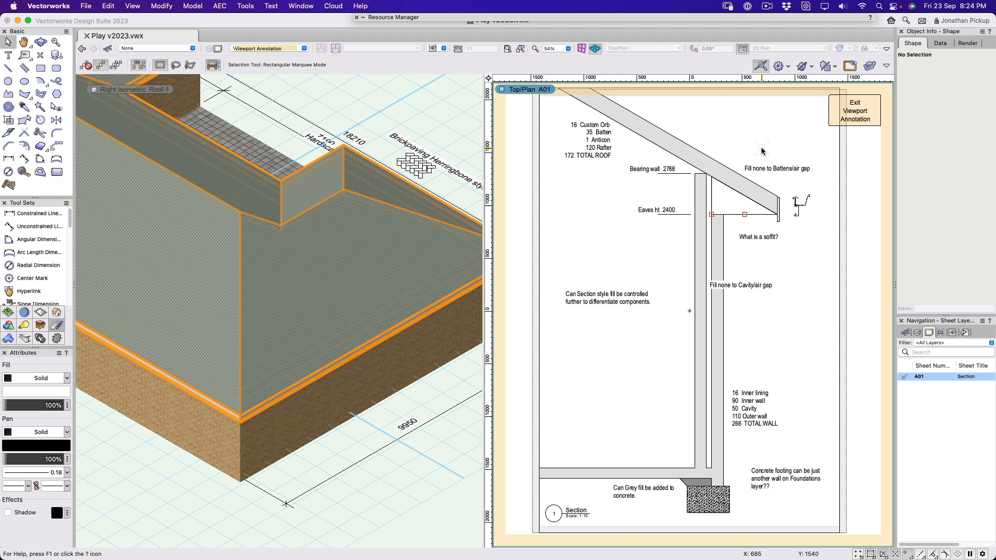
click(855, 111)
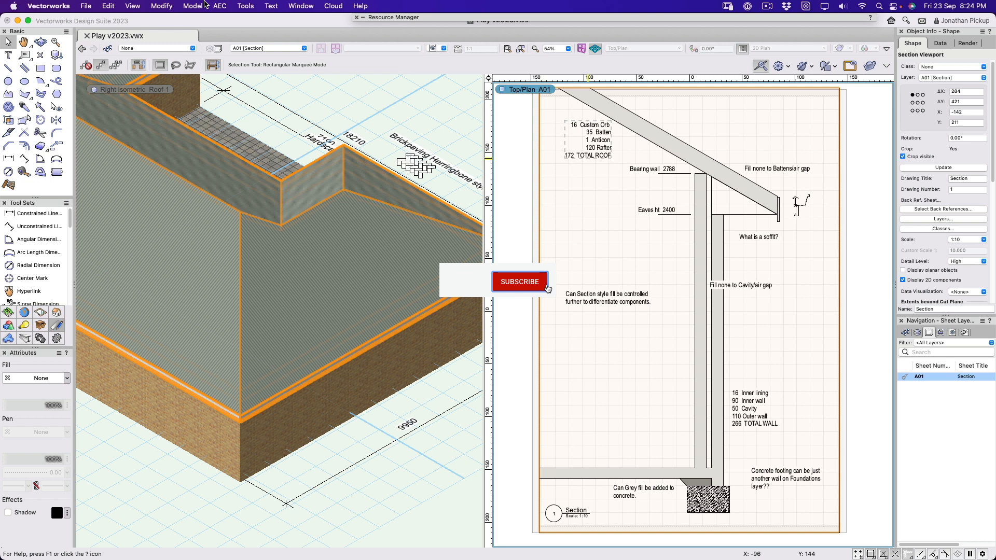
click(519, 281)
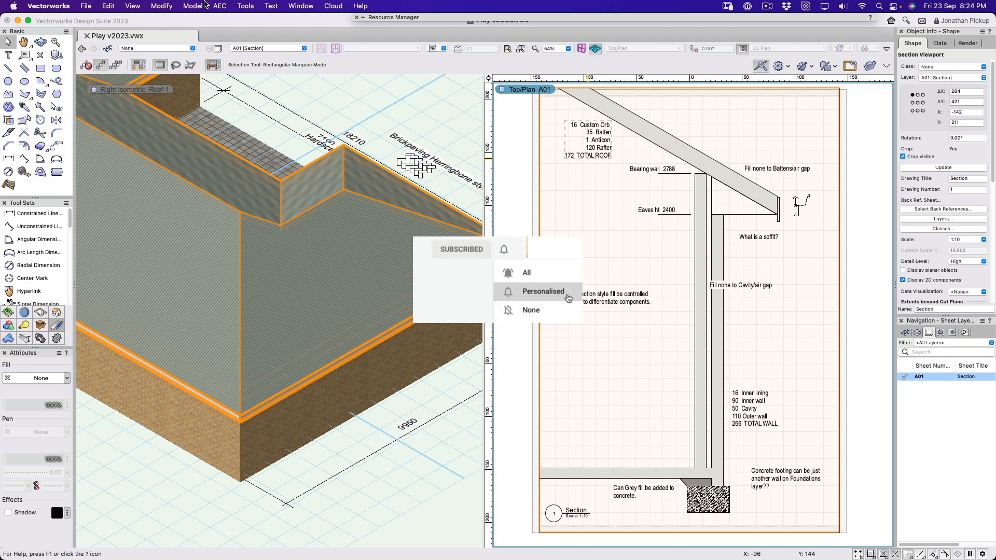